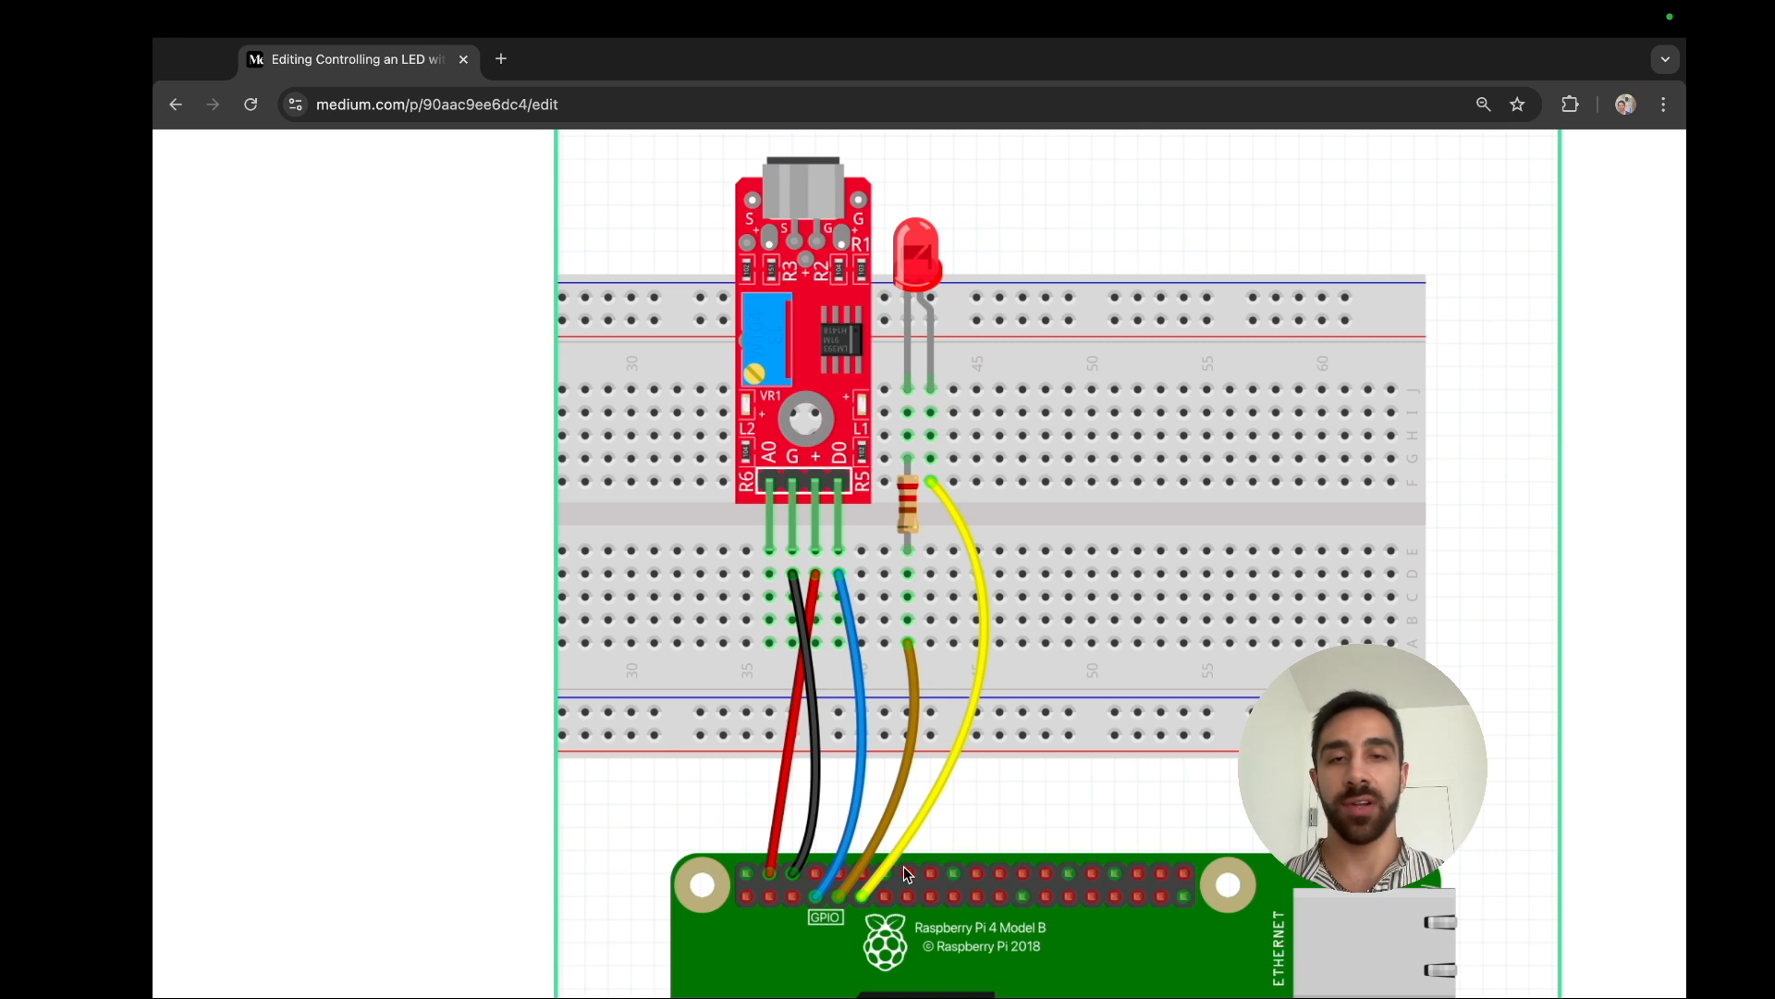
pyautogui.moveTo(968, 580)
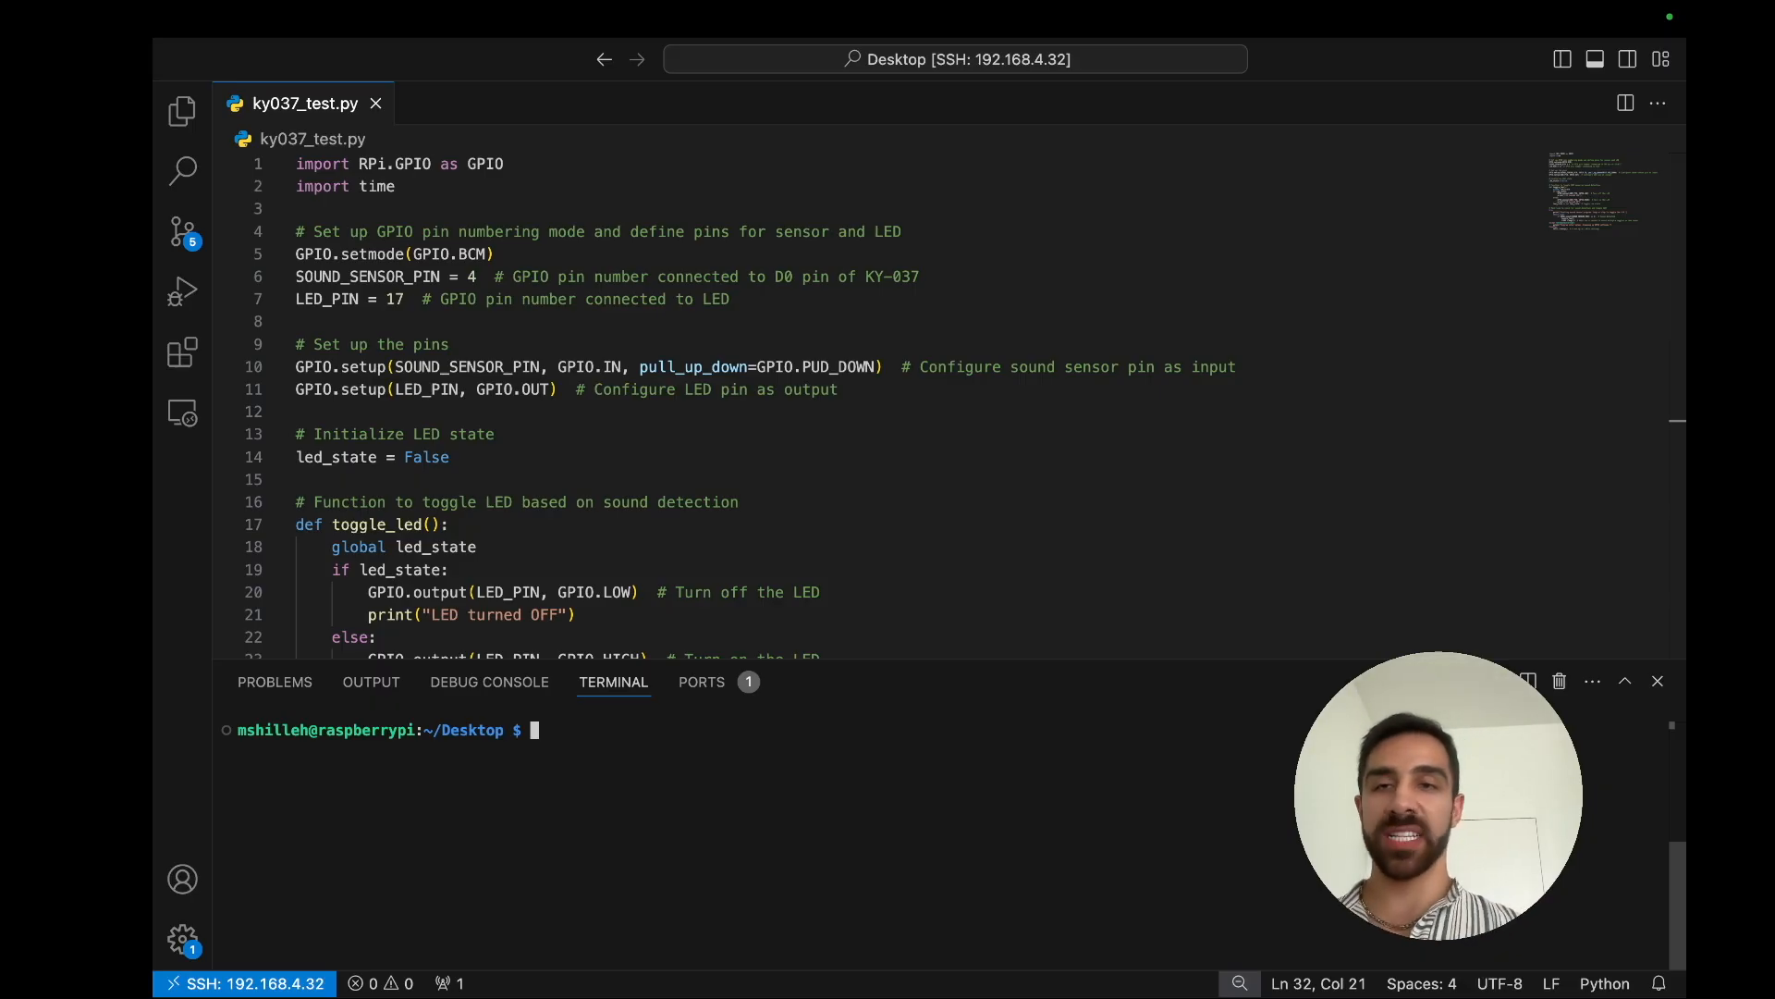
pyautogui.moveTo(900, 680)
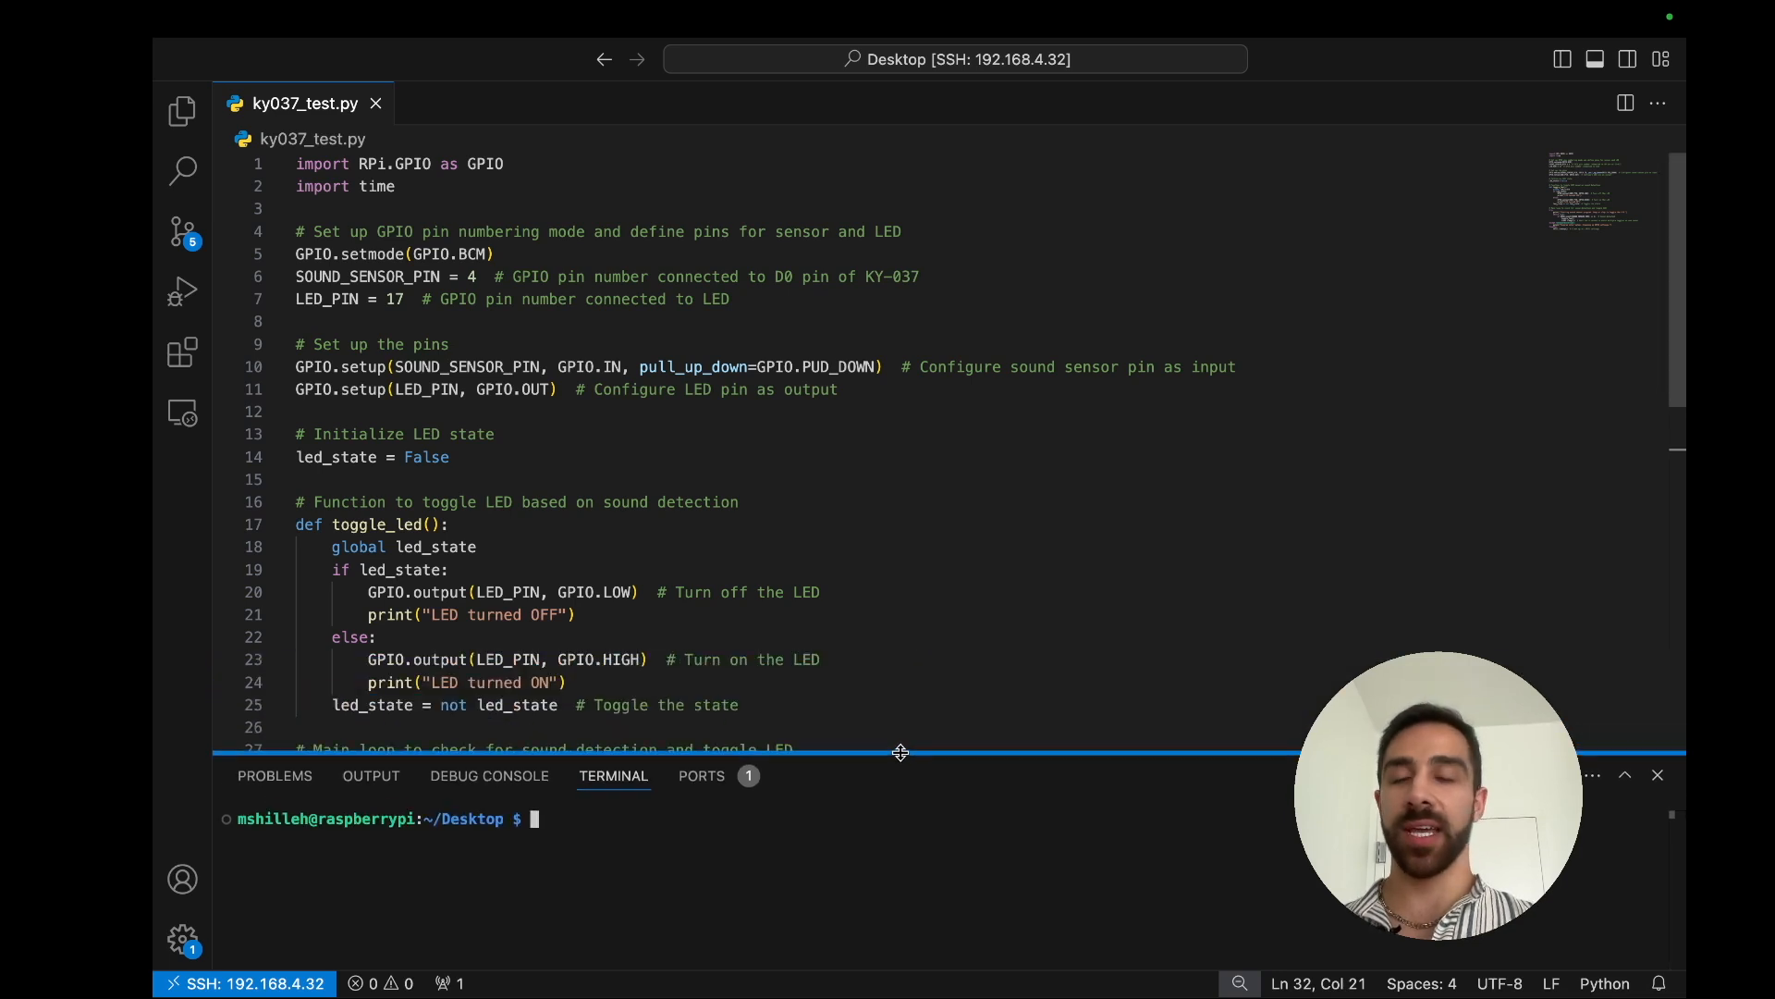
pyautogui.moveTo(914, 684)
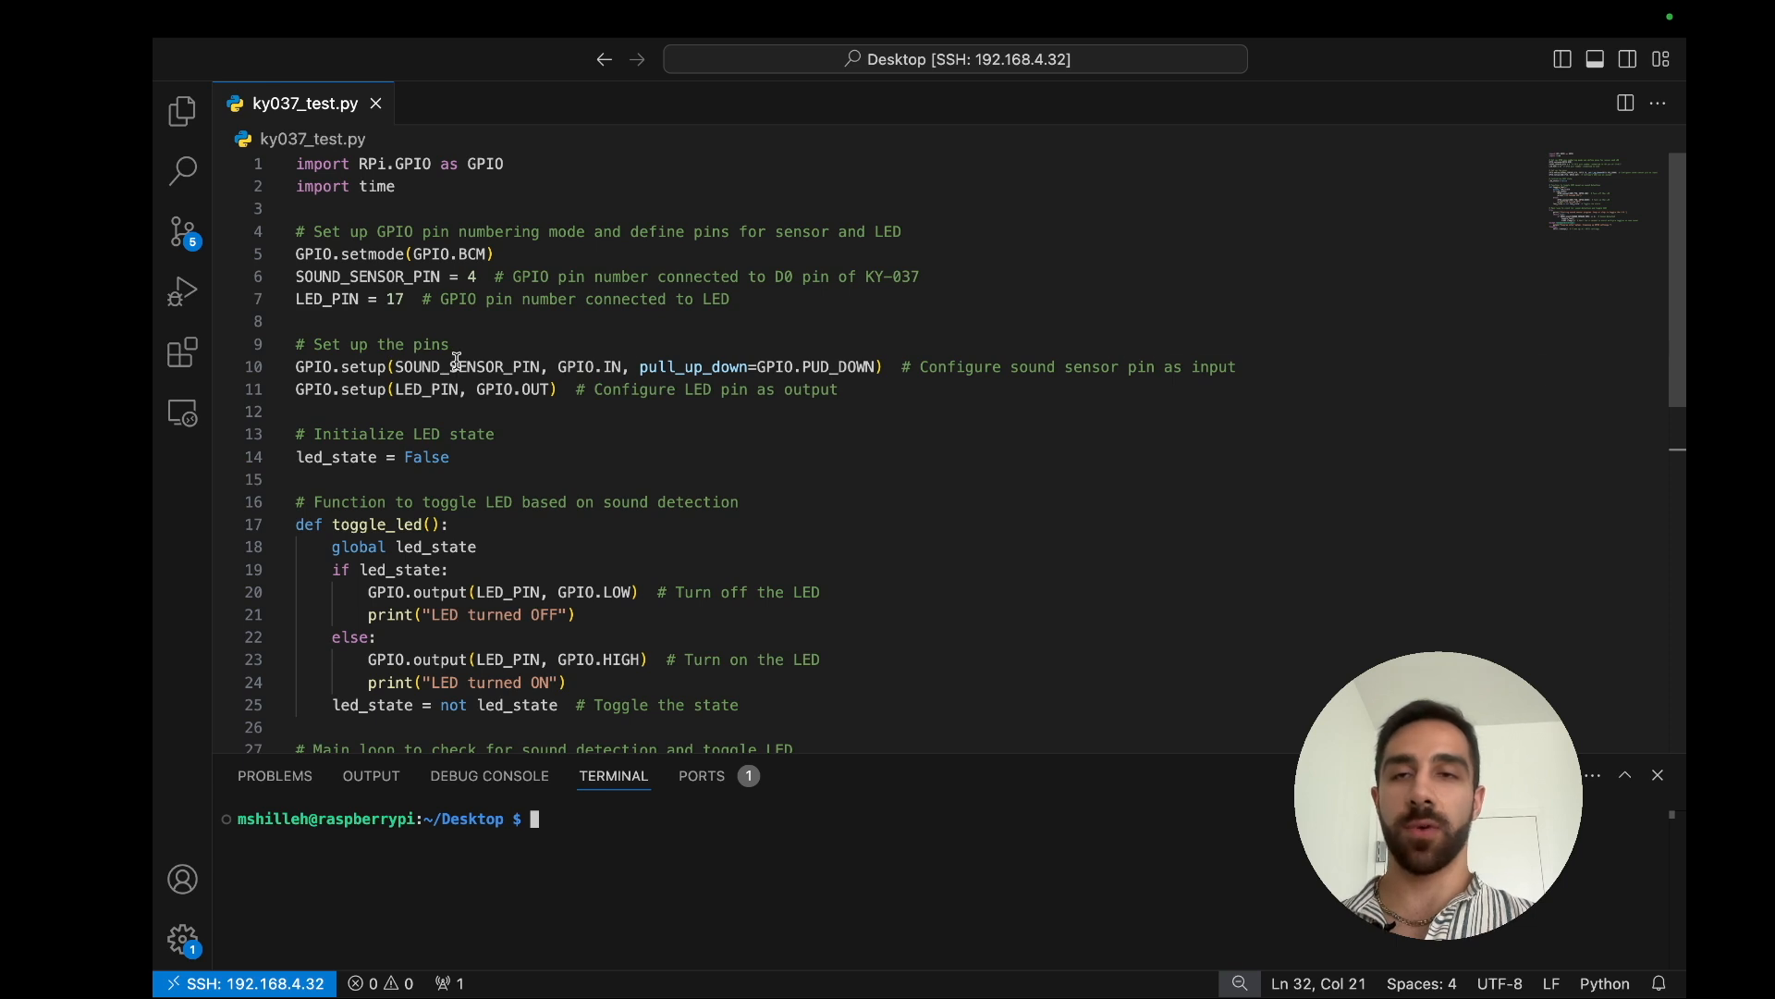
pyautogui.doubleClick(465, 367)
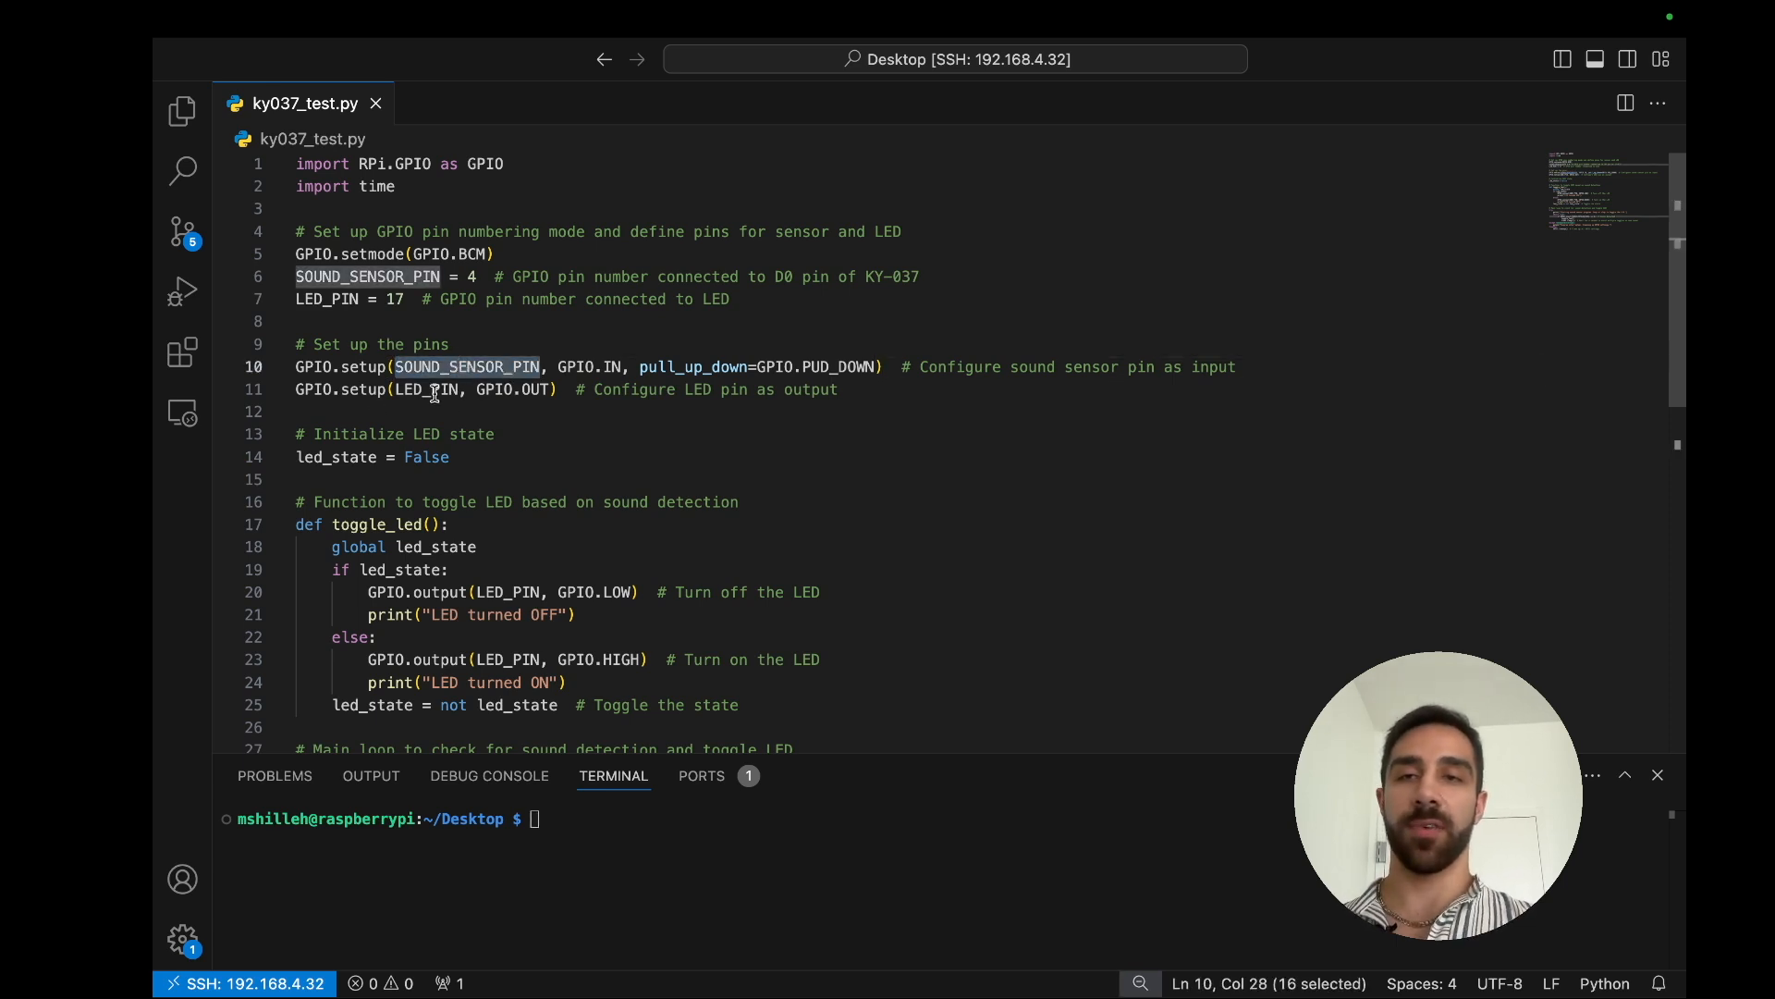
pyautogui.doubleClick(426, 388)
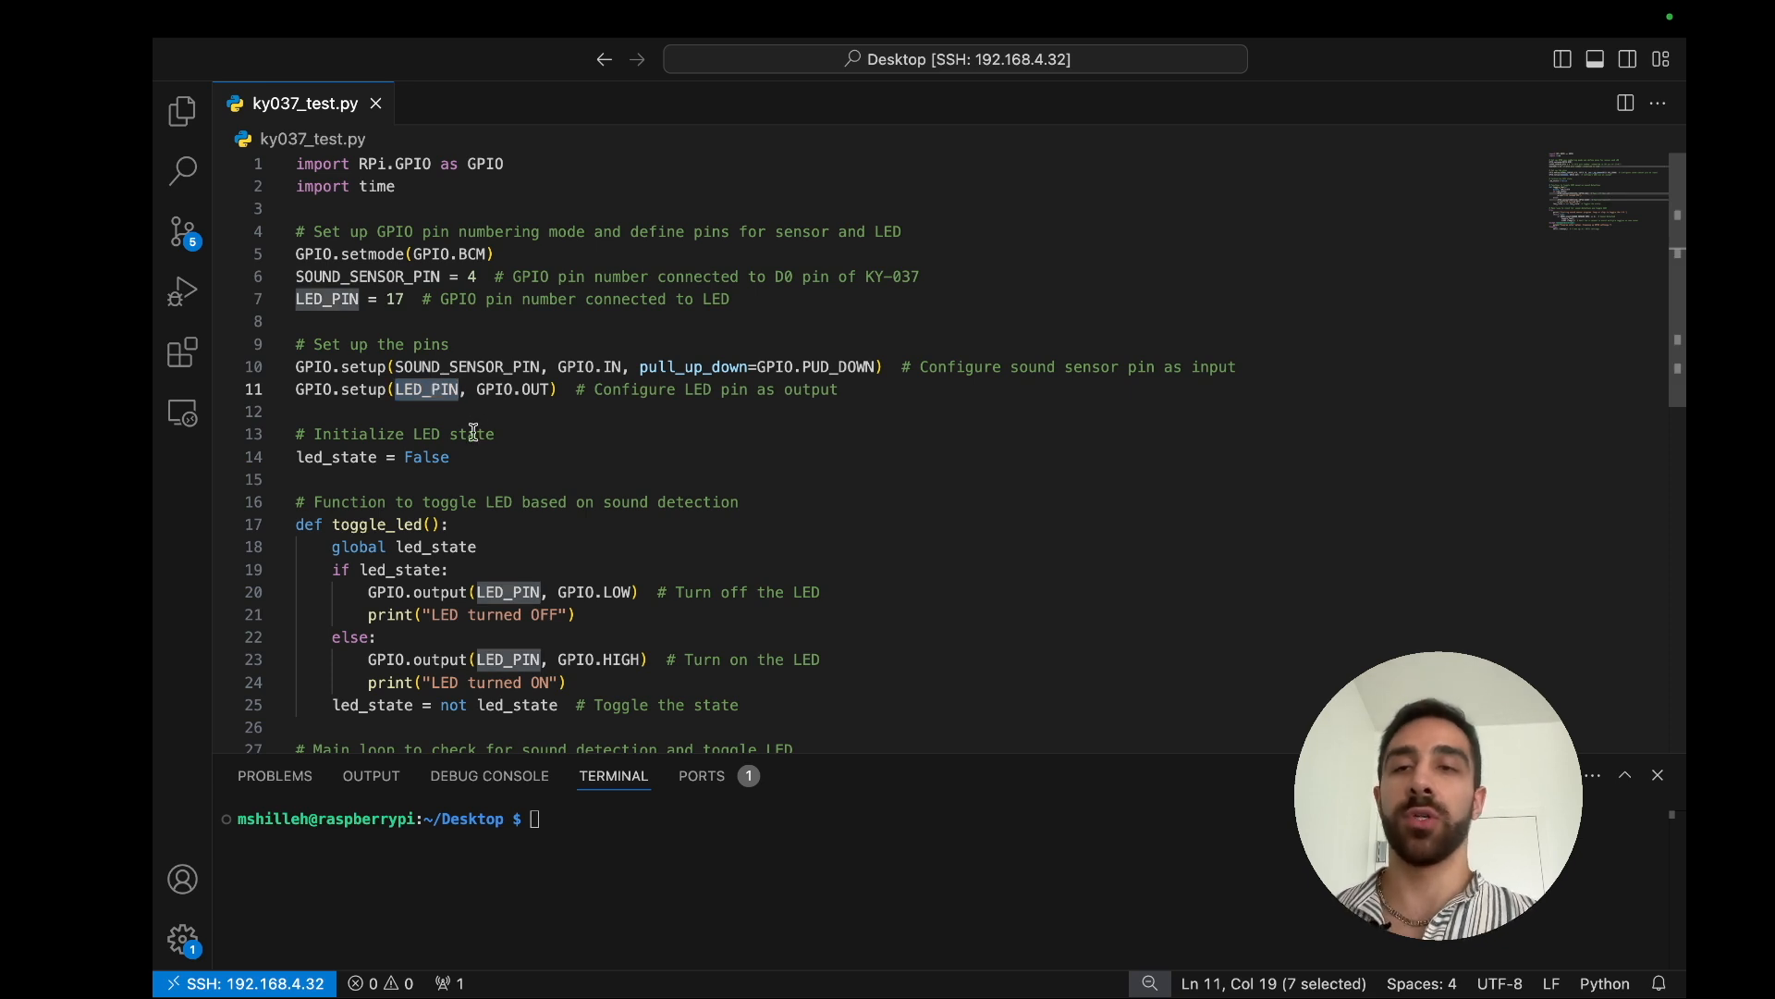
pyautogui.scroll(-3)
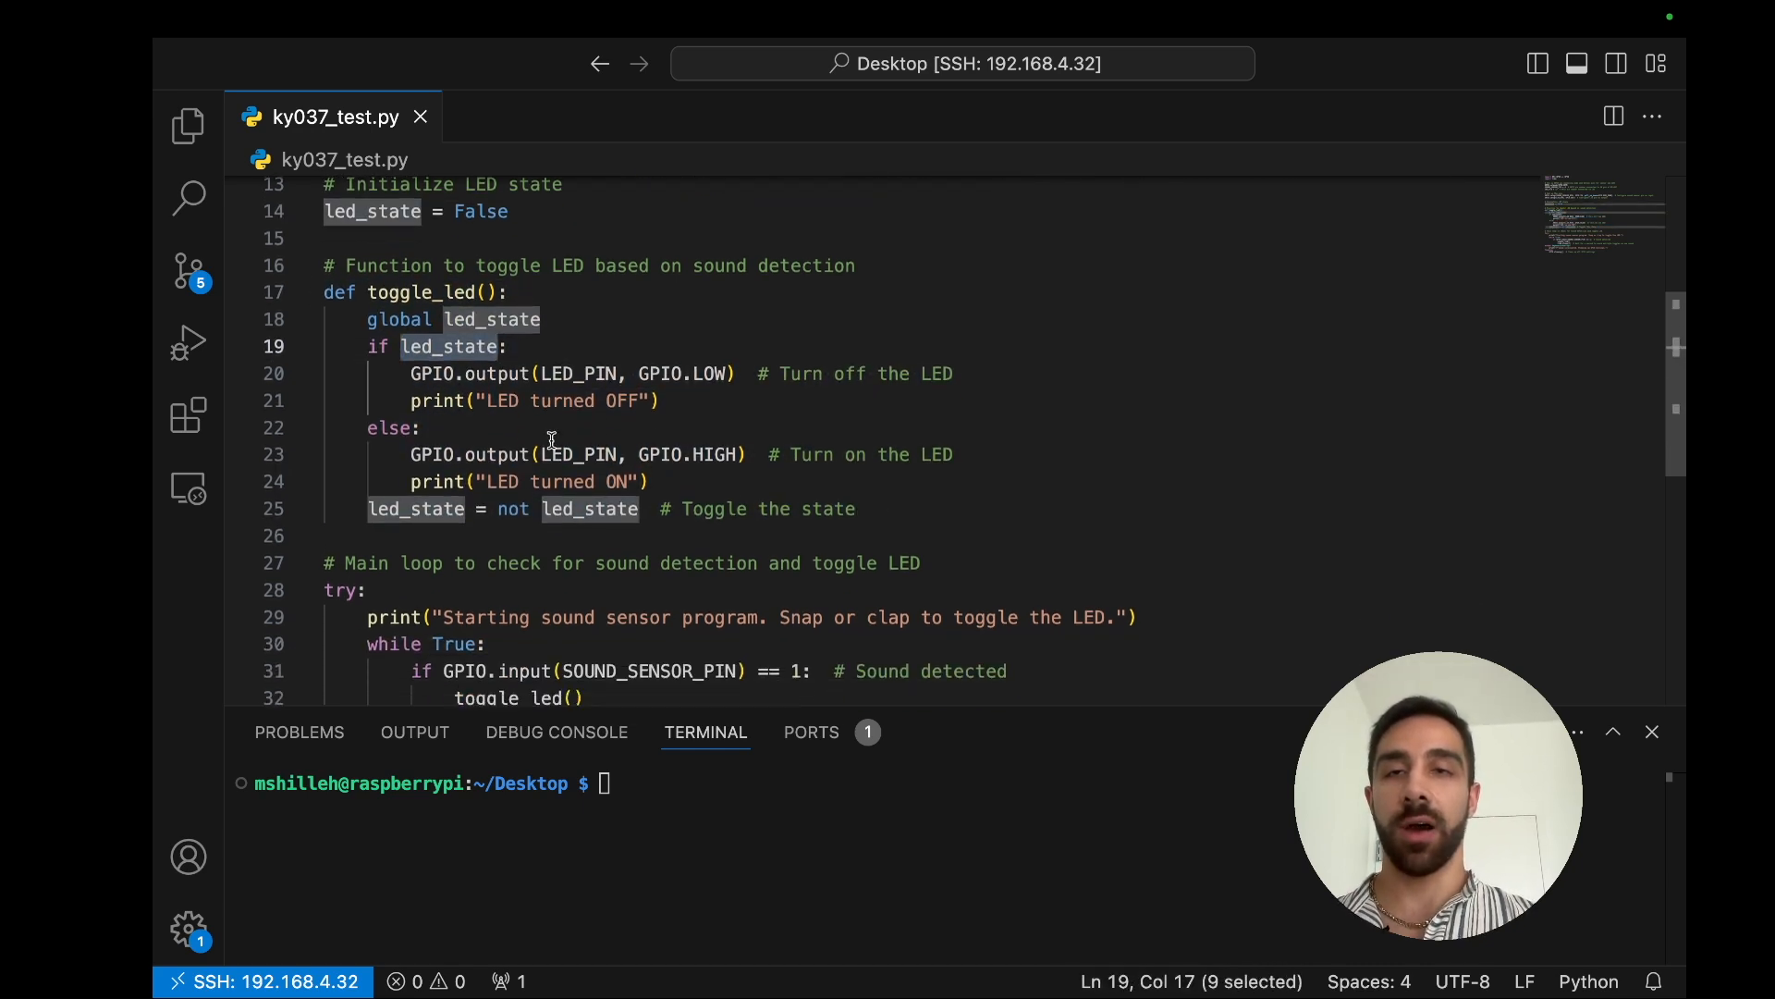
# Step: Scroll to the script's interrupt handling and GPIO cleanup, then enter 'python ky037_test.py' in the terminal
pyautogui.scroll(-3)
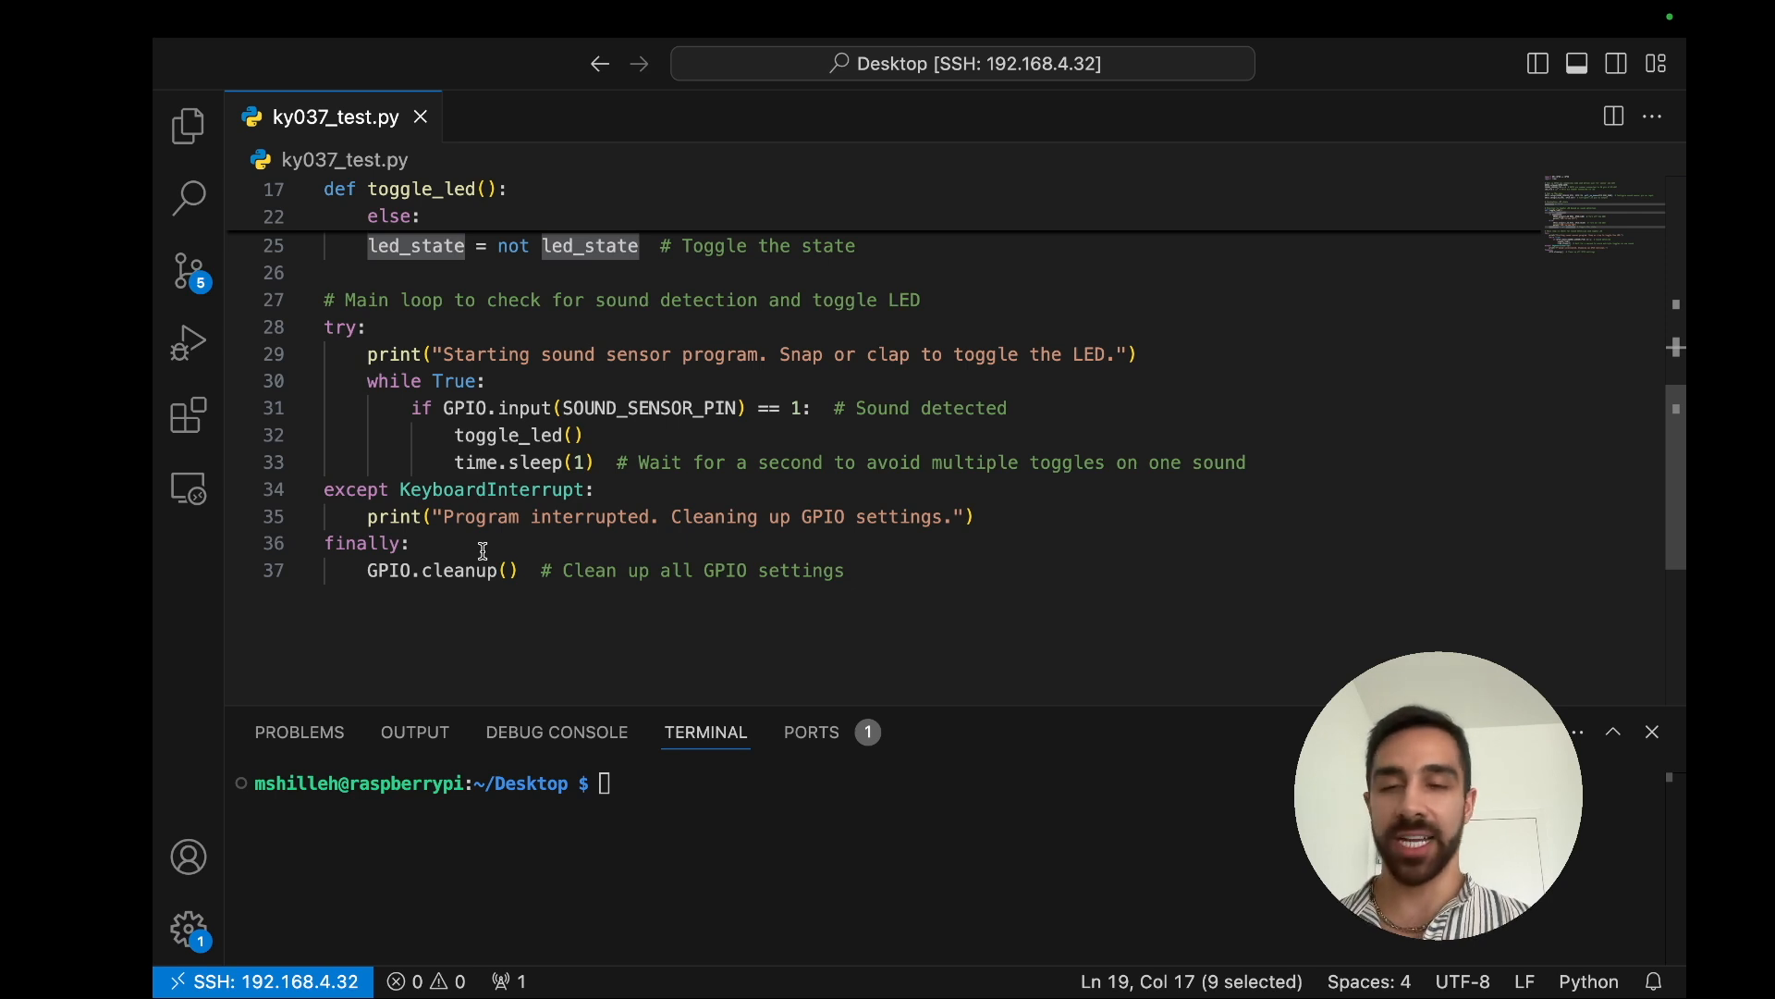
pyautogui.moveTo(711, 761)
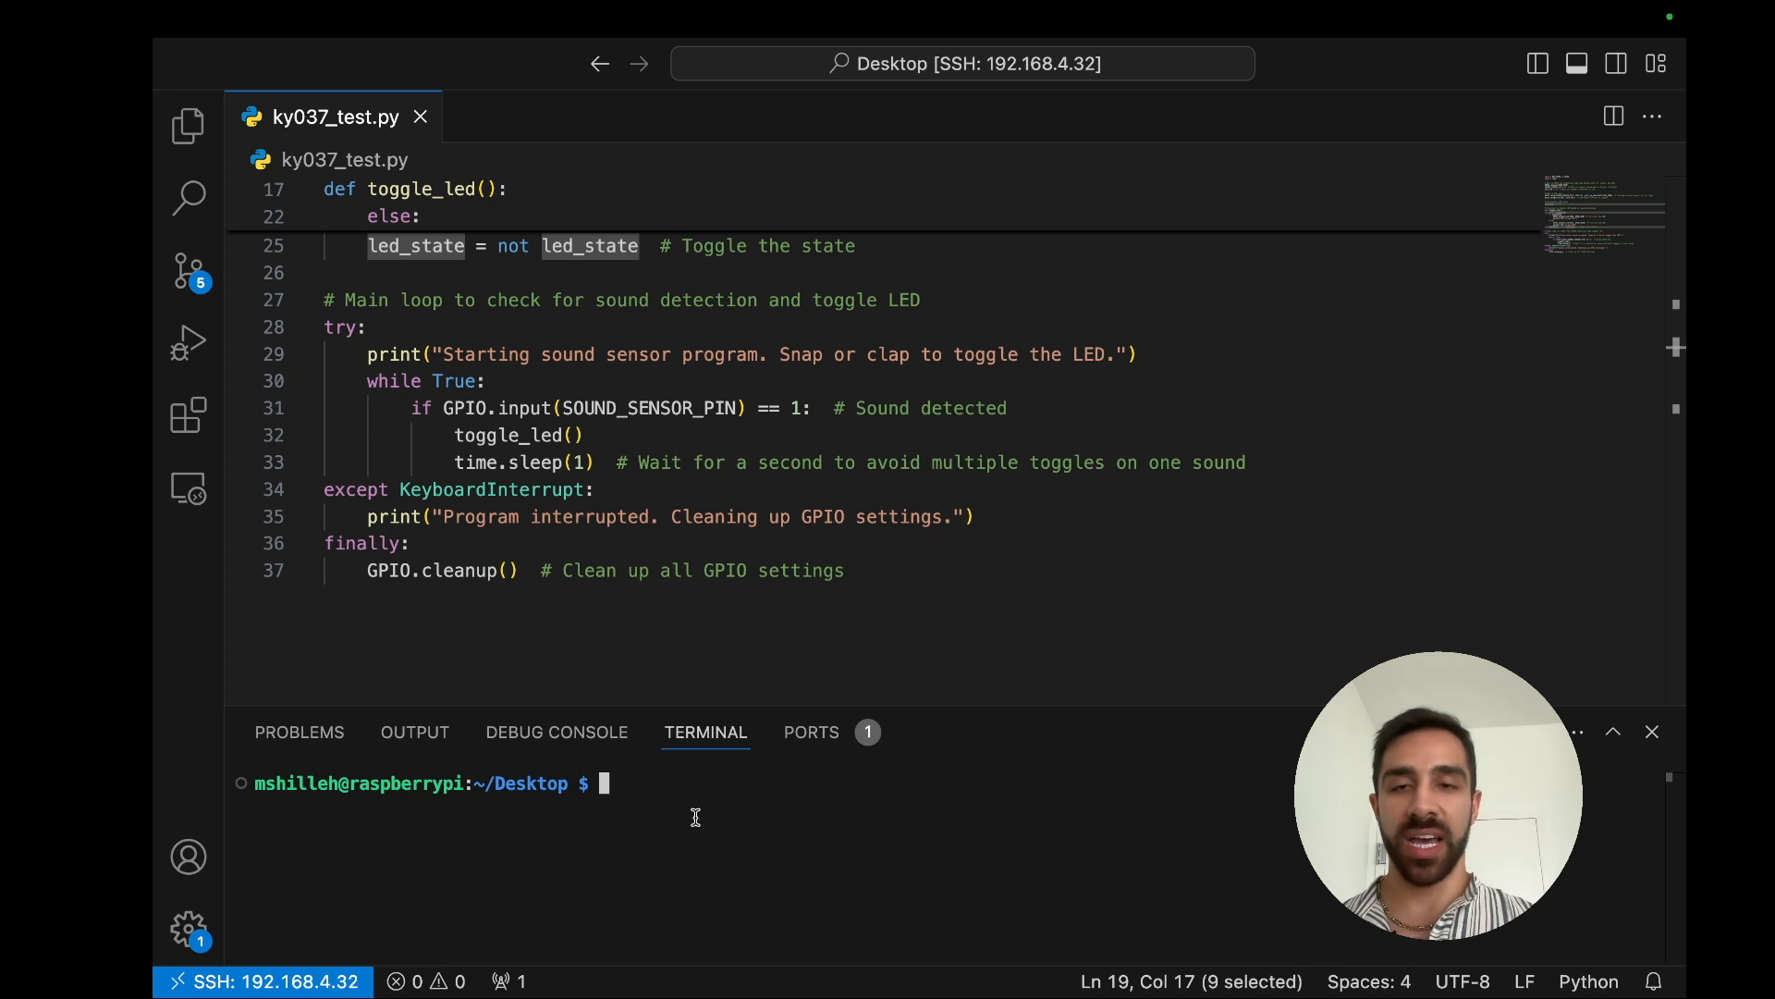
pyautogui.write('python ky037_test.py')
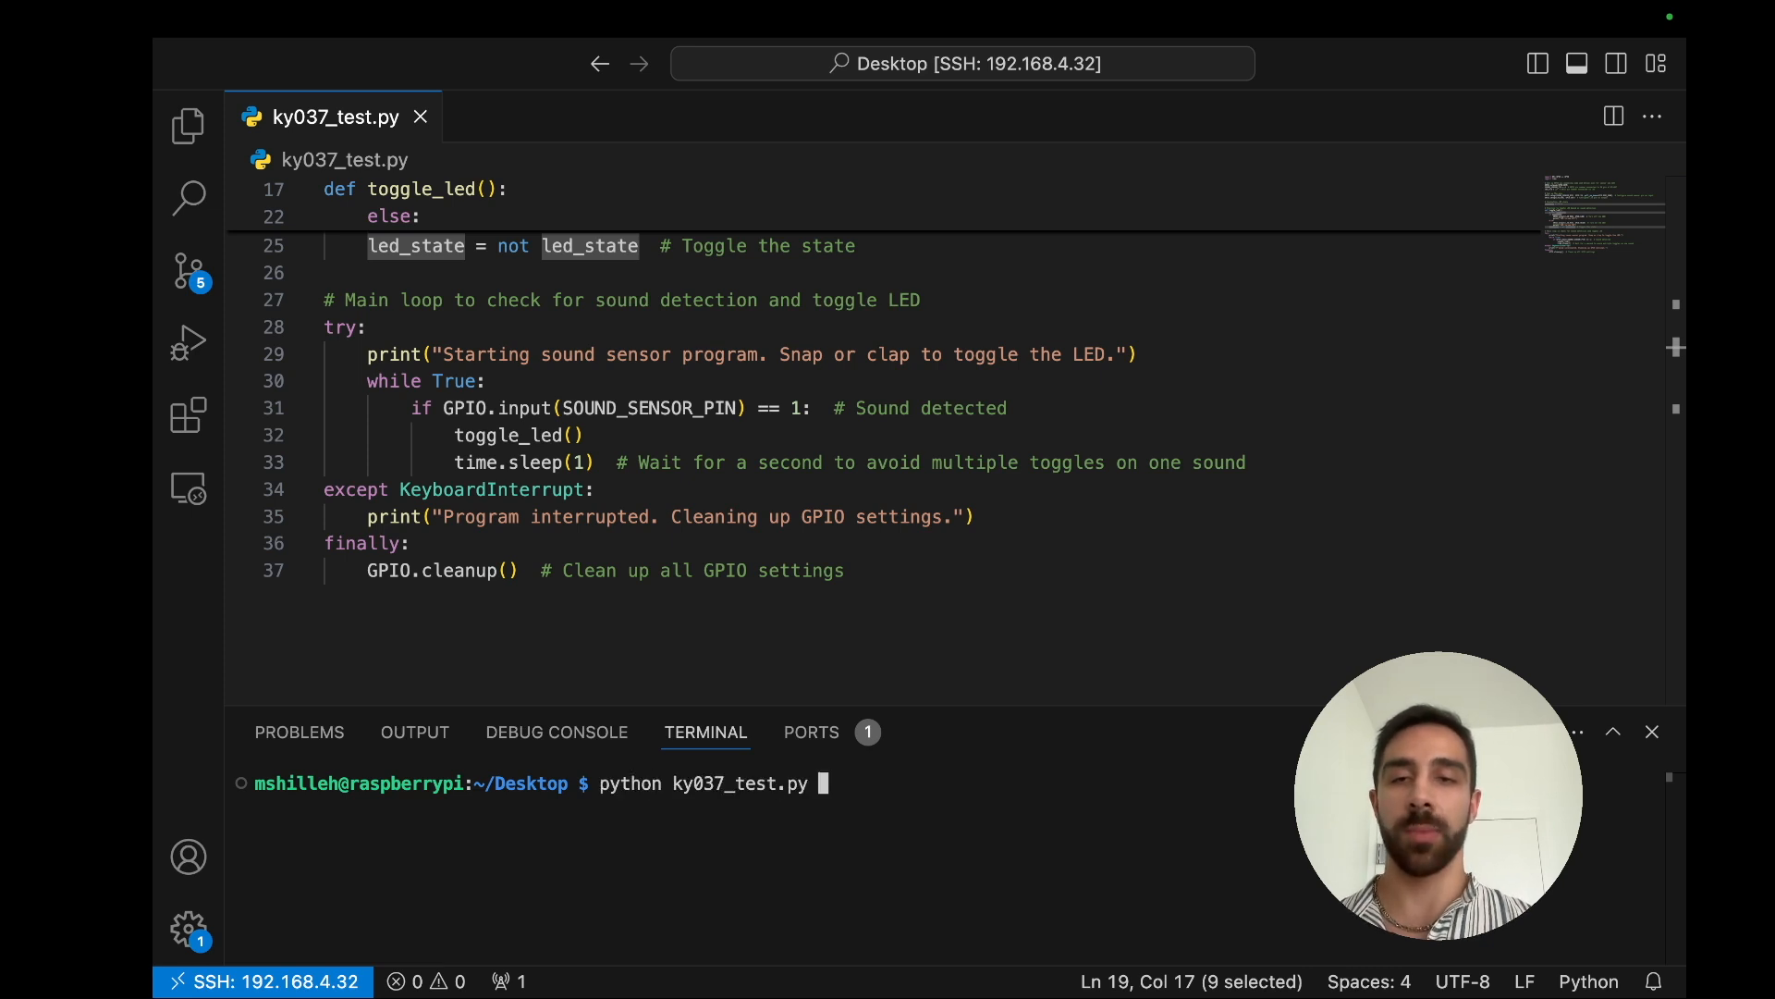